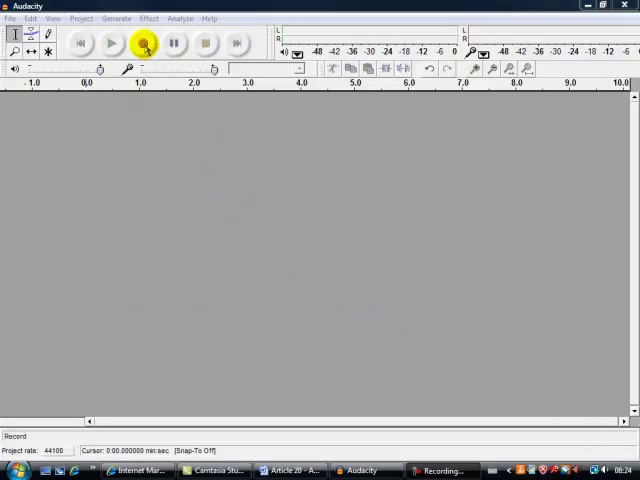
mouse_move(143, 42)
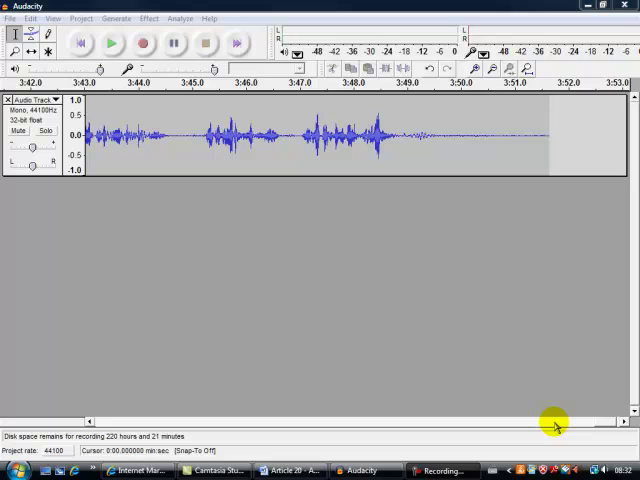
mouse_move(430, 238)
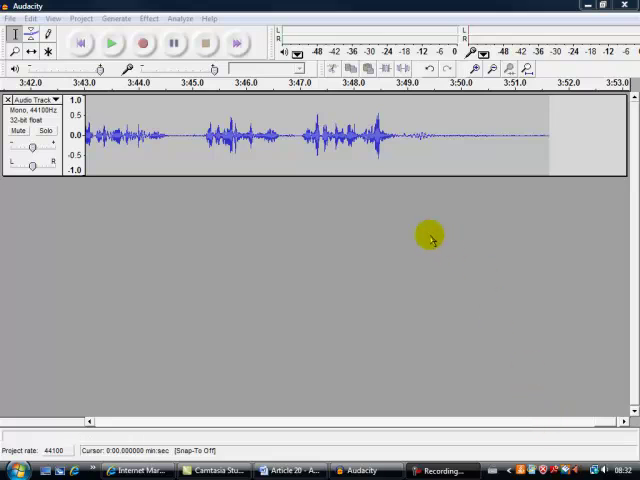
Export the recording as Audio5.mp3 and accept the ID3 tags dialog.
left_click(10, 18)
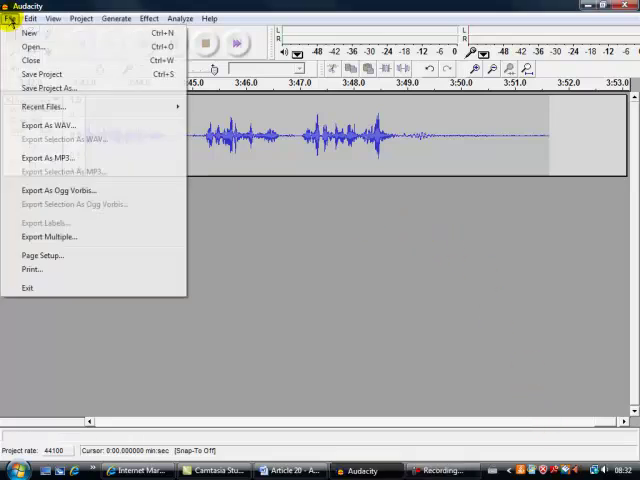
mouse_move(47, 158)
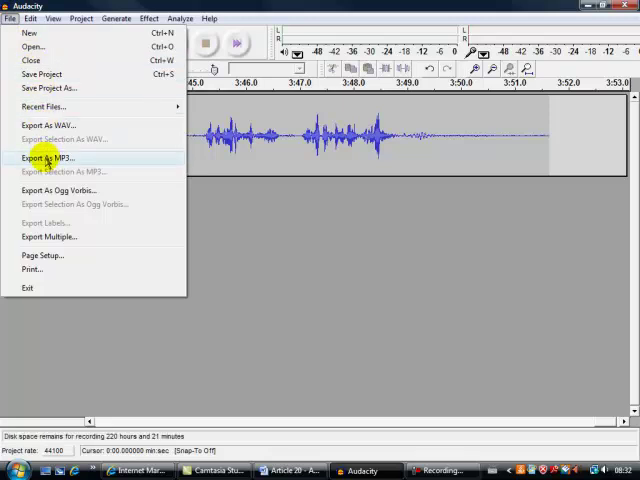
left_click(48, 158)
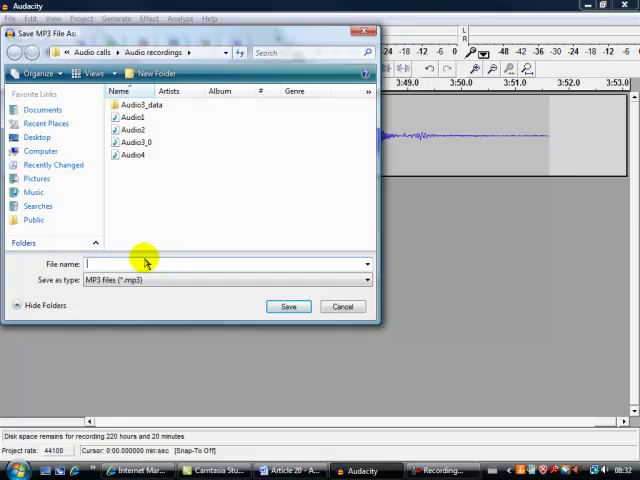
type("Audio5")
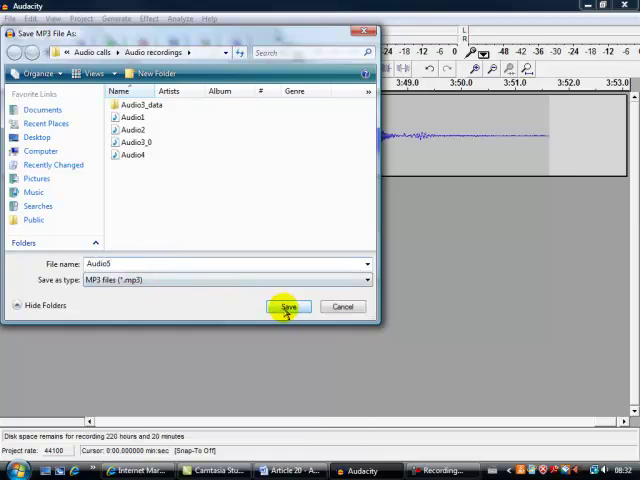
left_click(289, 307)
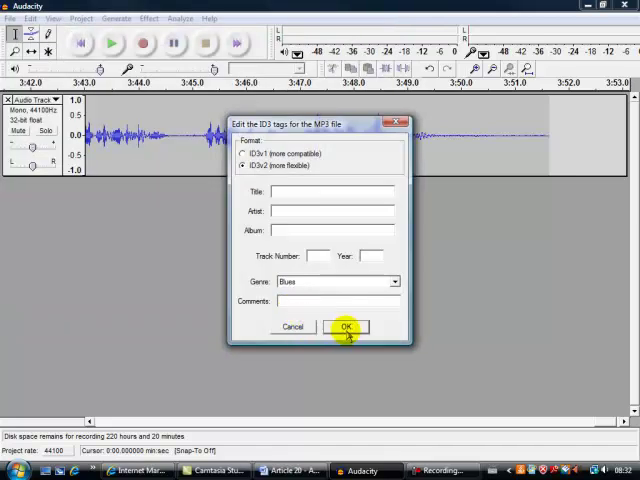
left_click(347, 326)
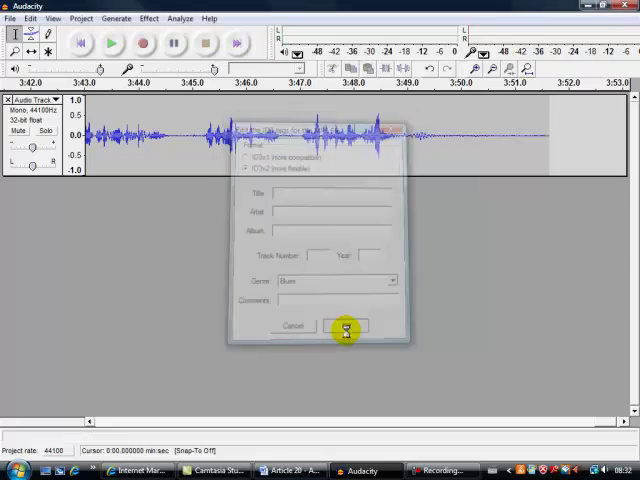
left_click(347, 326)
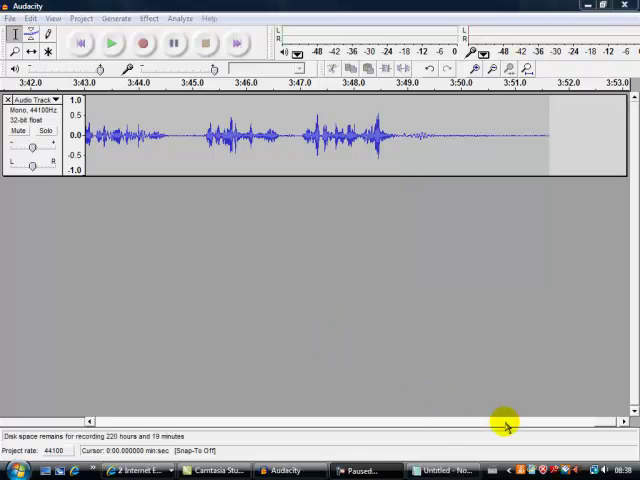
Switch to Internet Explorer and scroll through the LAME MP3 encoder installation help page.
left_click(143, 41)
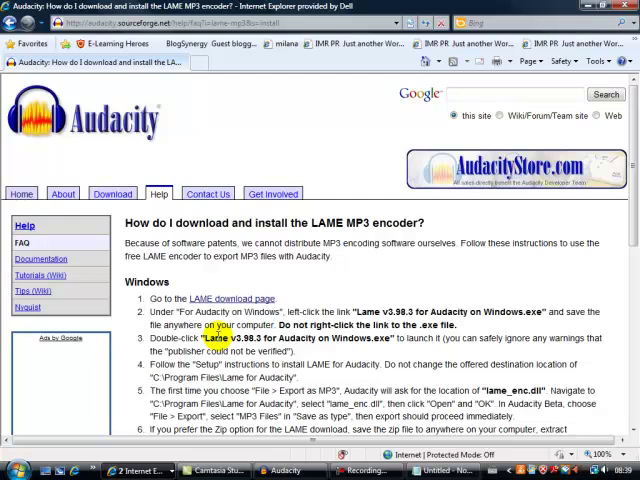
scroll("down", 3)
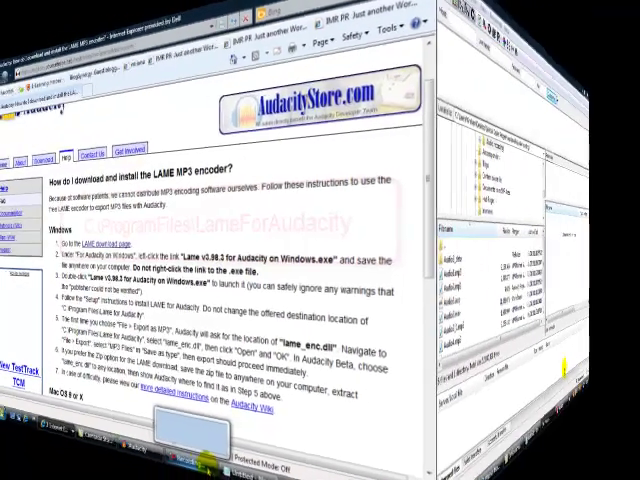
Bring FileZilla to the front showing the local Audio recordings folder.
left_click(434, 470)
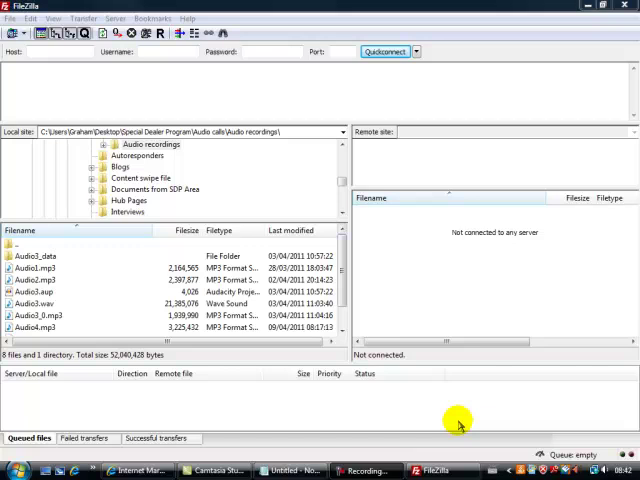
mouse_move(368, 398)
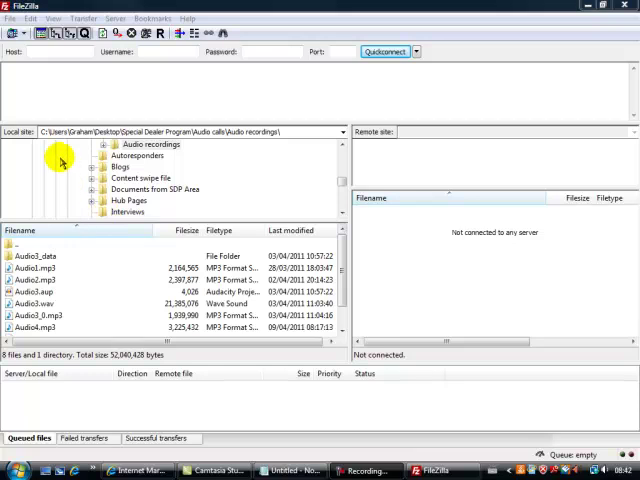
mouse_move(65, 113)
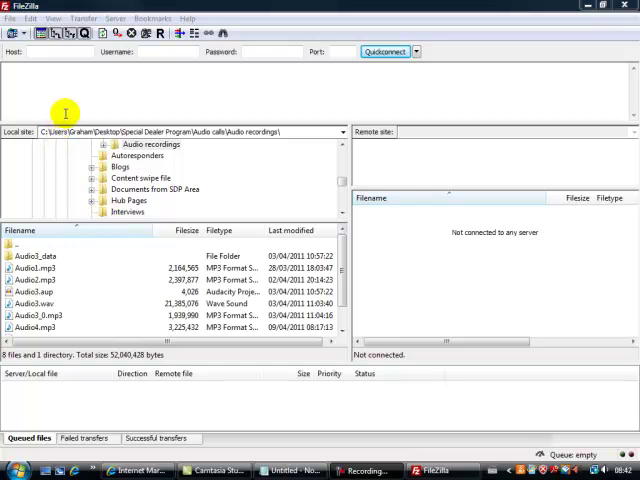
Connect to the saved Site Manager site and open public_html/easierinternetmarketing.com remotely.
left_click(10, 18)
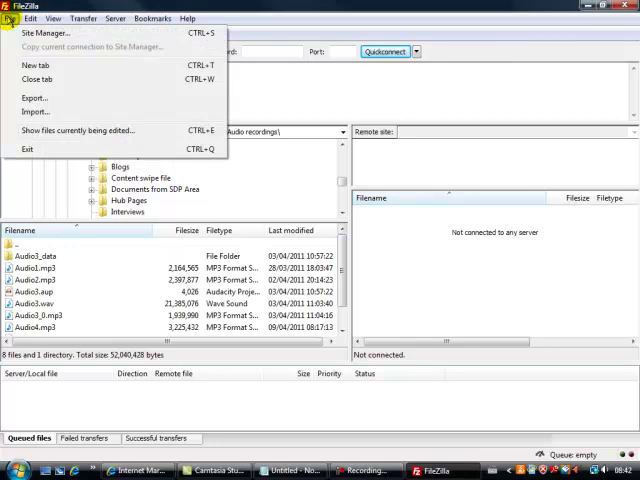
left_click(45, 32)
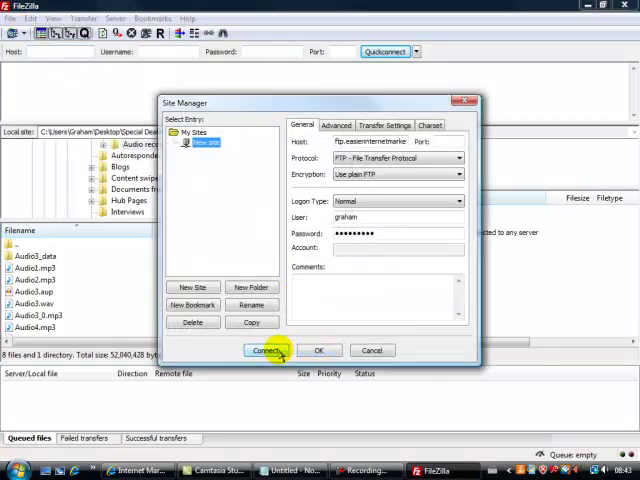
left_click(265, 350)
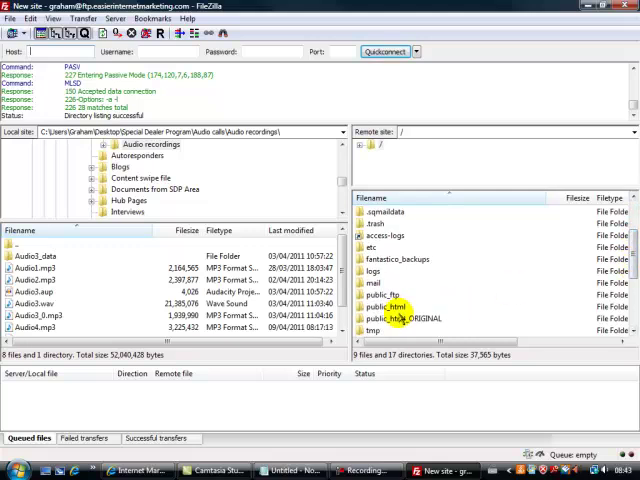
double_click(383, 307)
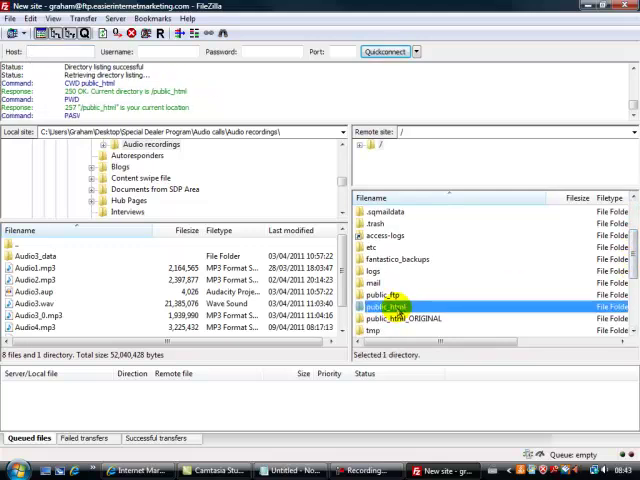
double_click(390, 305)
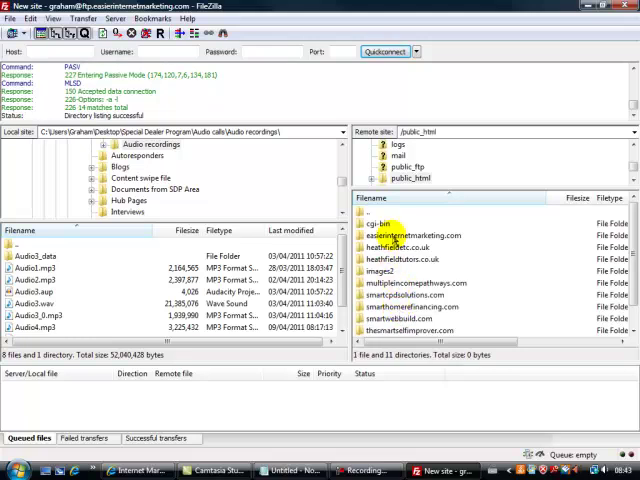
left_click(415, 236)
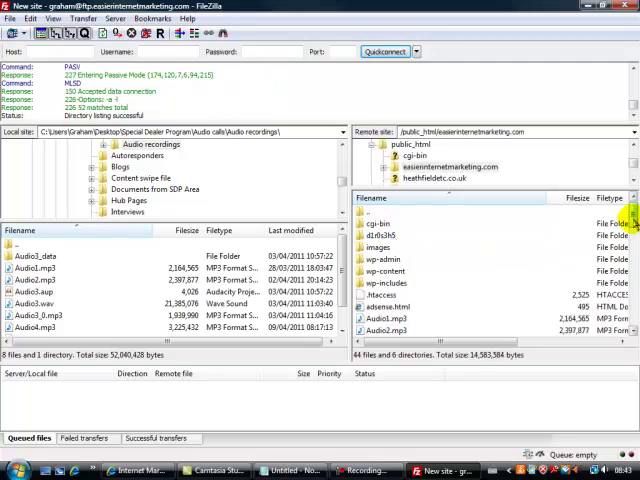
scroll("down", 3)
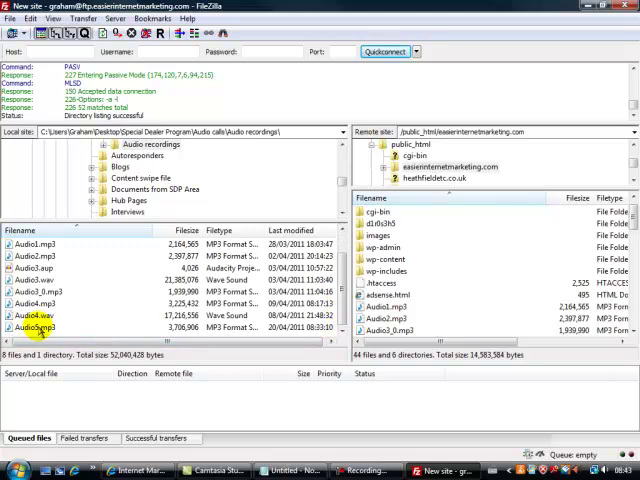
Select Audio5.mp3 in the local pane for upload to the server.
left_click(33, 327)
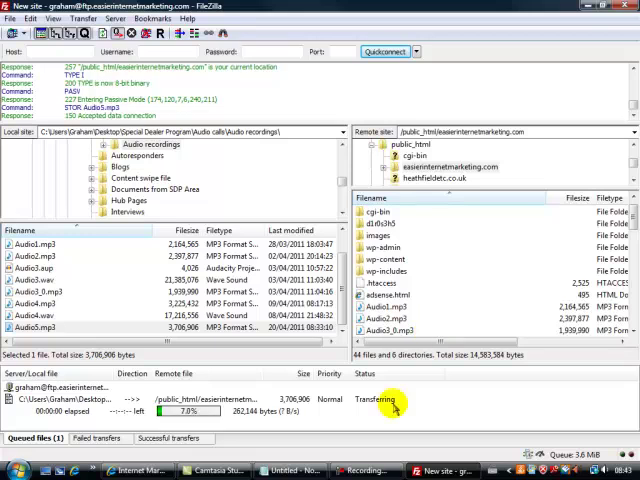
mouse_move(210, 428)
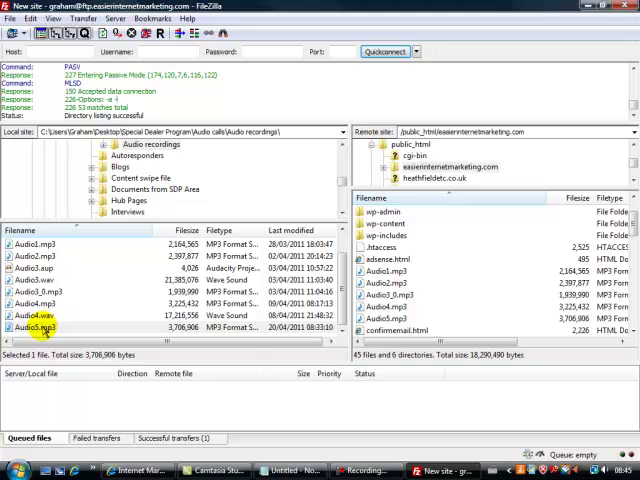
mouse_move(143, 327)
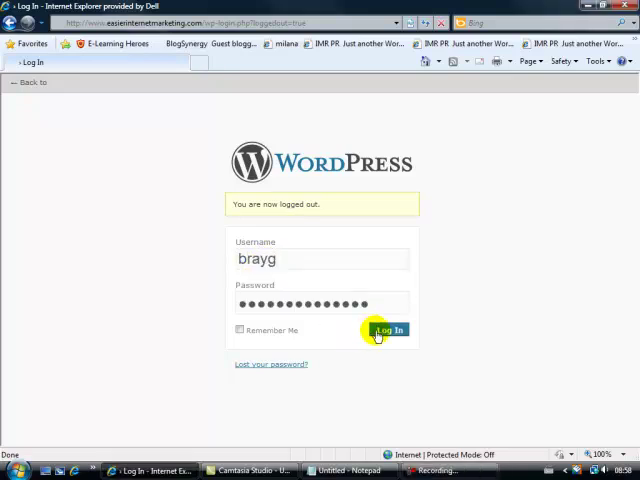
Log in to the easierinternetmarketing.com WordPress dashboard.
left_click(390, 330)
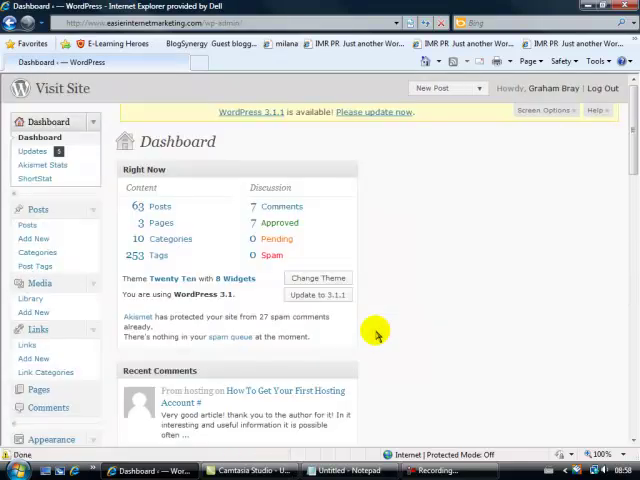
mouse_move(215, 330)
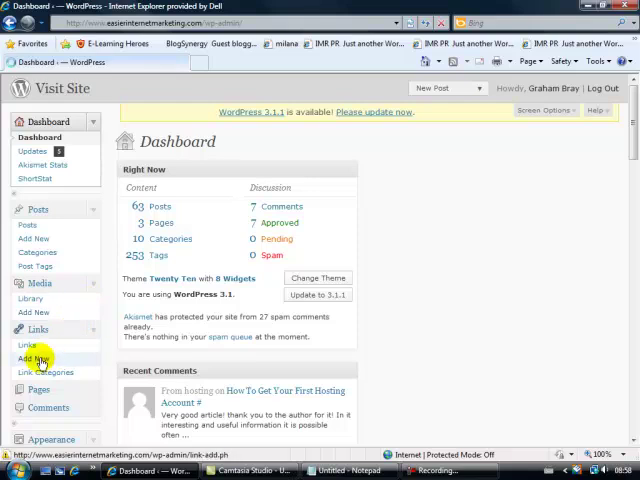
Add a new link named 'A Realistic Timescale For Would-be Internet Marketers'.
left_click(34, 358)
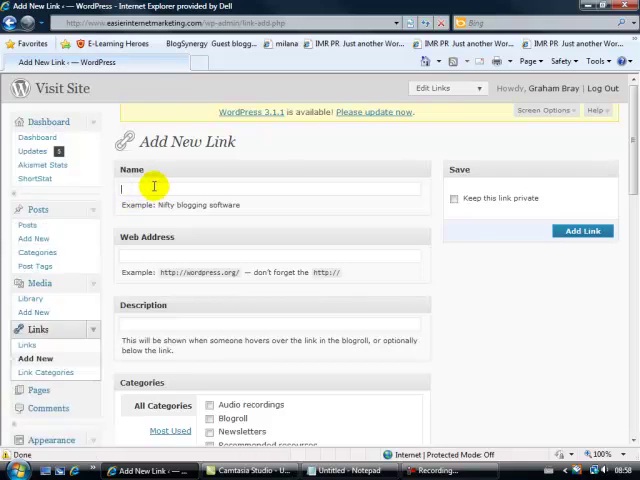
type("A Real")
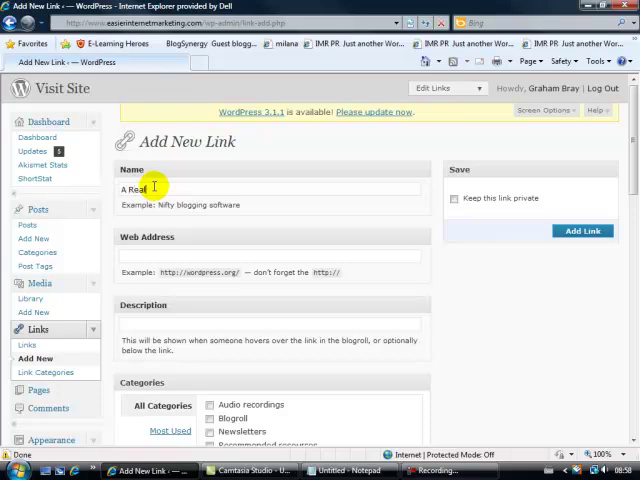
type("istic")
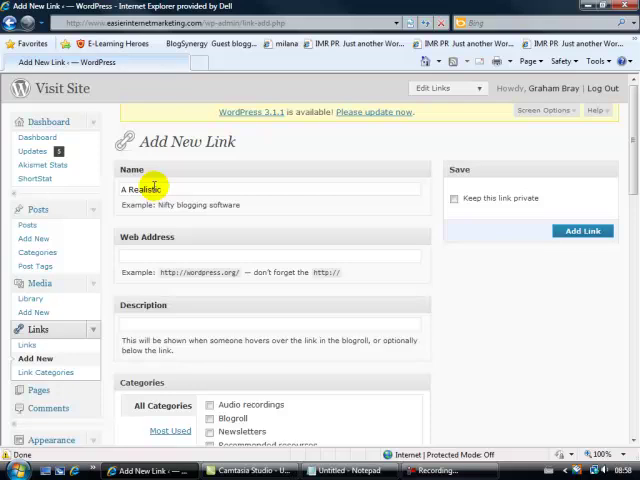
type("Time")
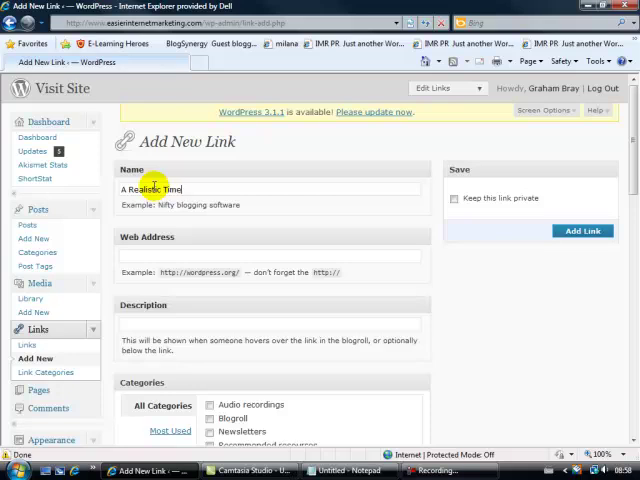
type("scale For")
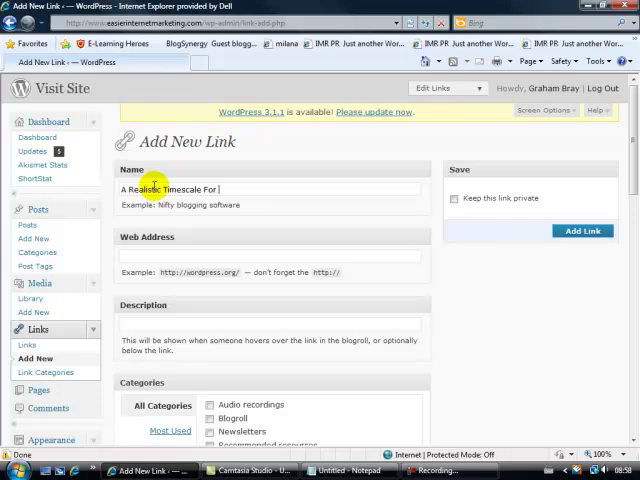
type("Would-")
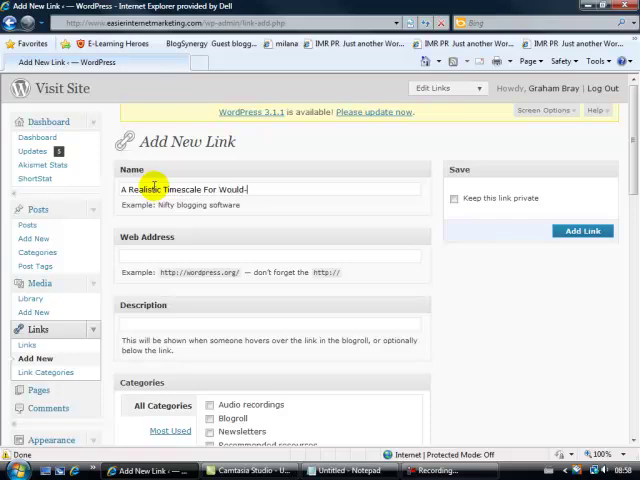
type("be")
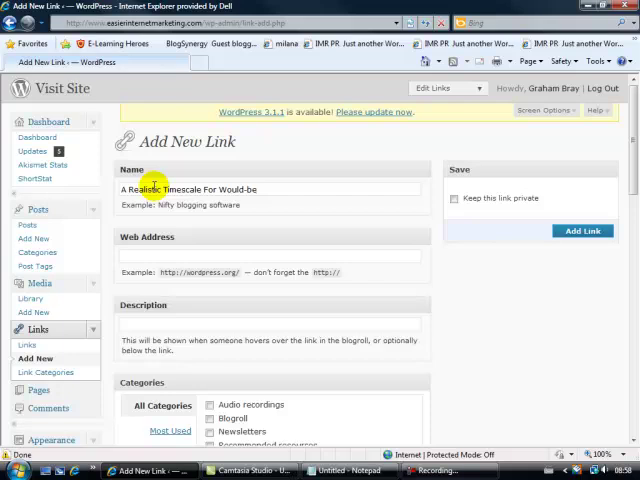
type("Internet Marketers")
left_click(270, 256)
type("http://www.")
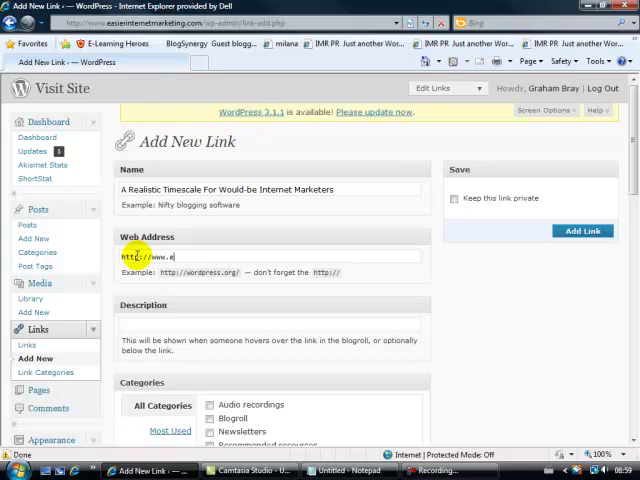
type("easierin")
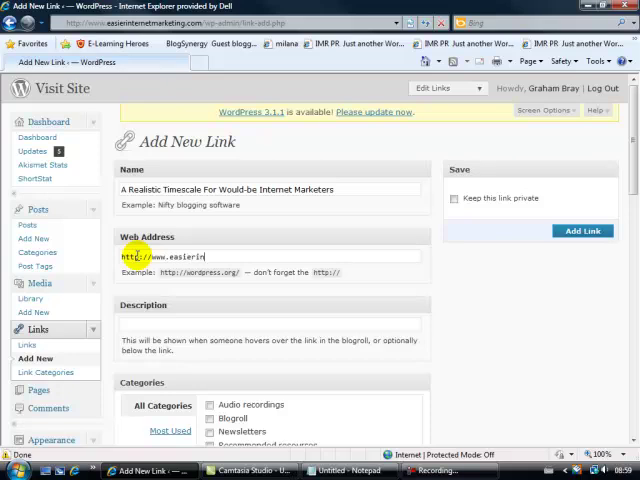
type("ternetmark")
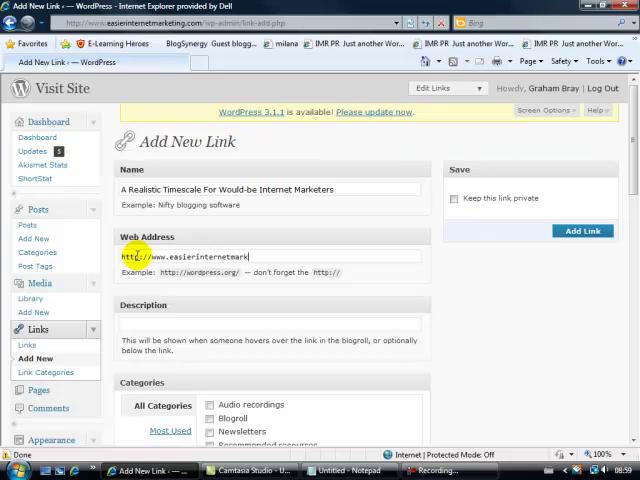
type("eting.com/")
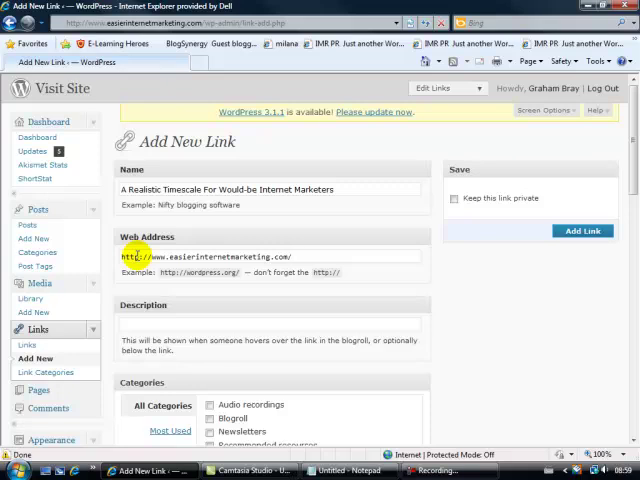
type("Audio5")
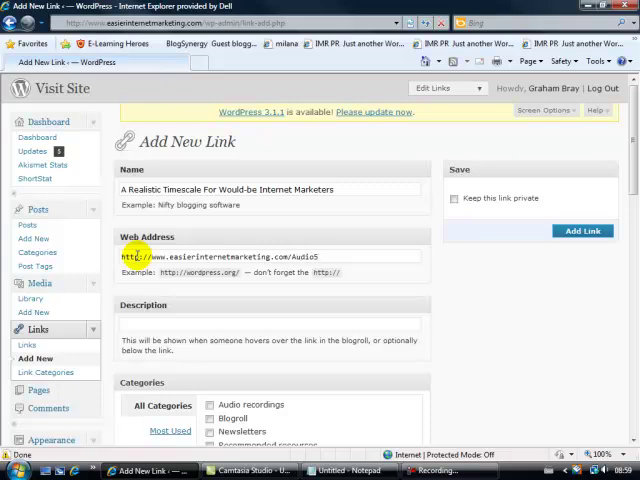
type(".mp3")
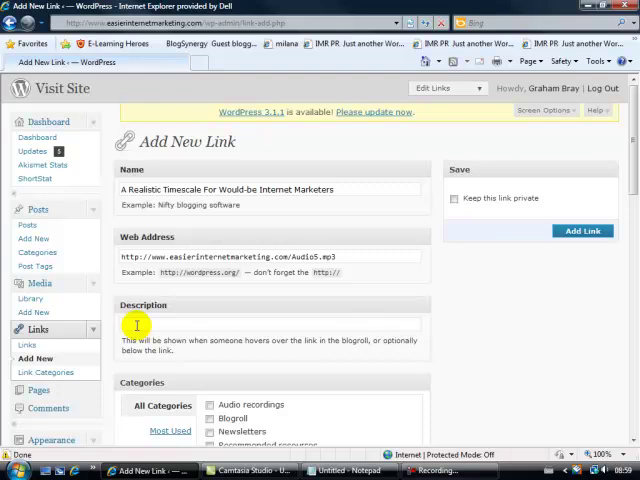
type("Aud")
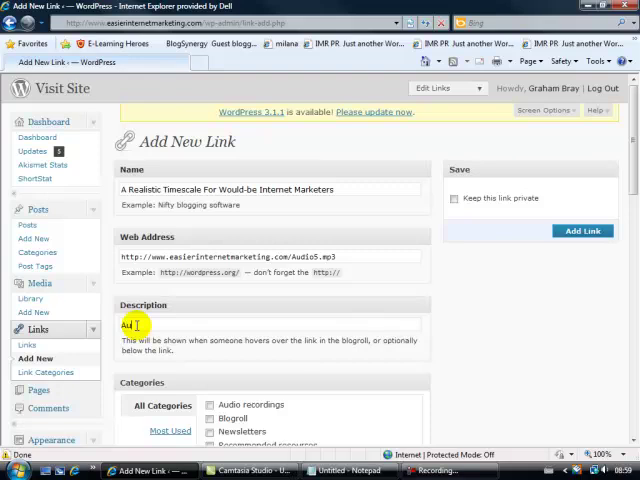
type("io #5")
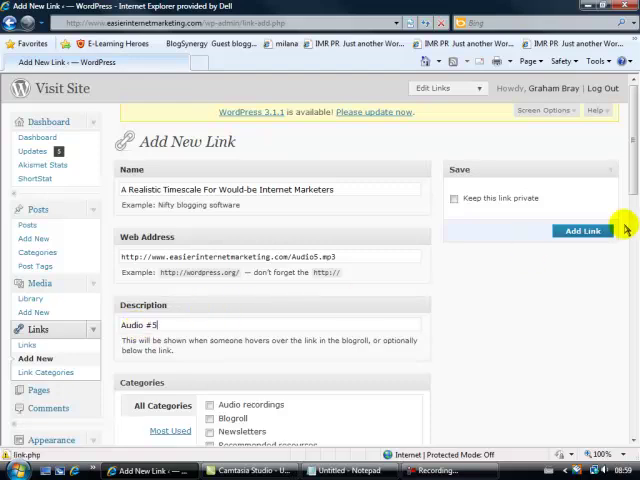
Tick the Audio recordings category and save the new link.
scroll("down", 3)
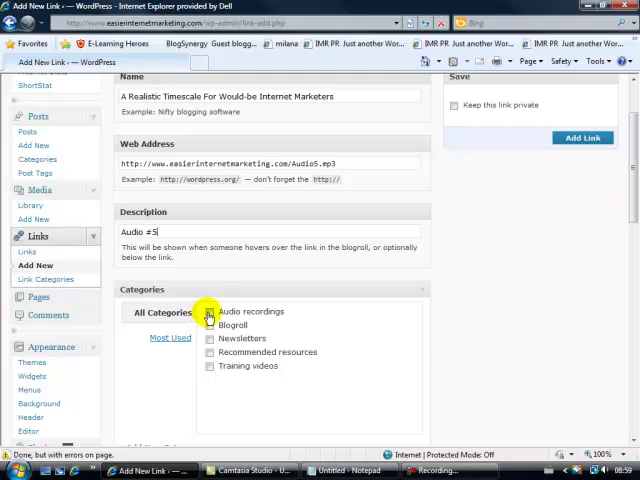
left_click(210, 311)
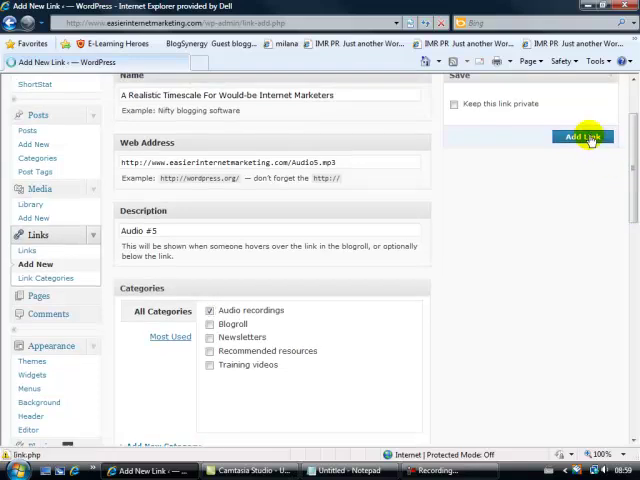
left_click(583, 136)
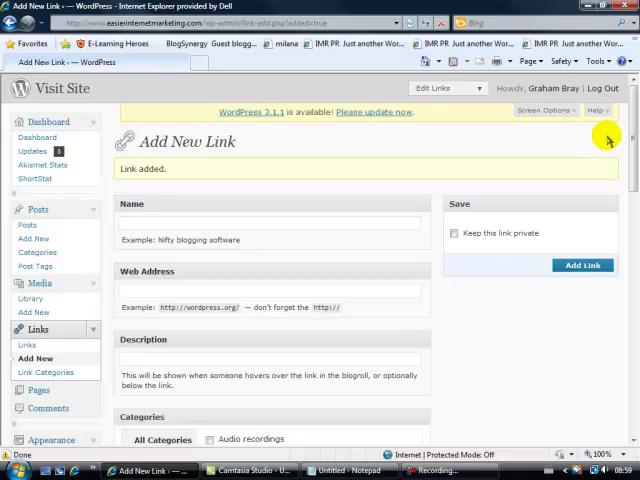
mouse_move(620, 133)
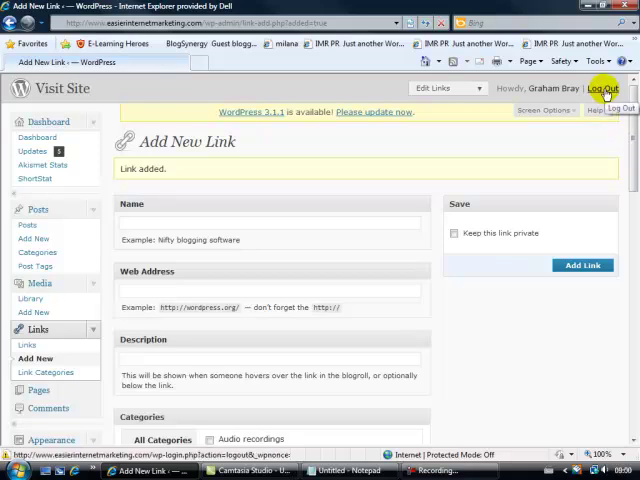
Log out, open the public blog homepage, and scroll to the Audio recordings sidebar.
left_click(602, 88)
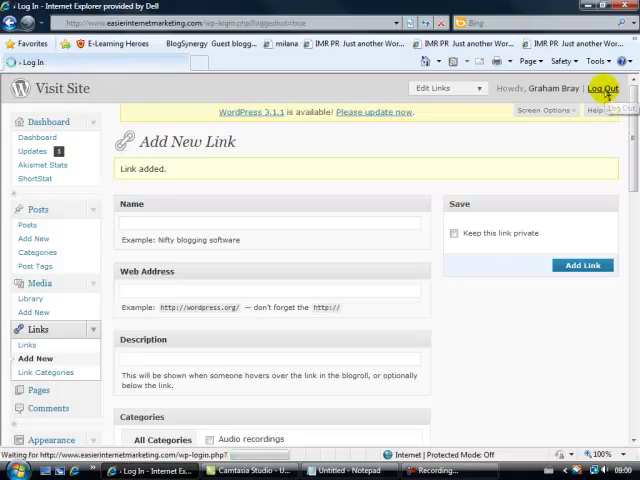
left_click(602, 89)
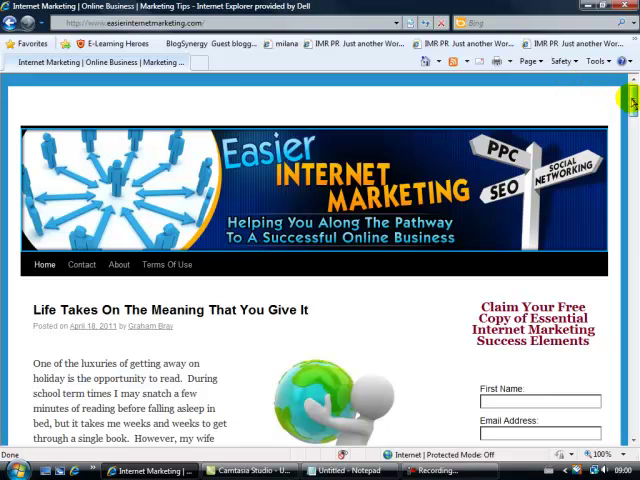
scroll("down", 3)
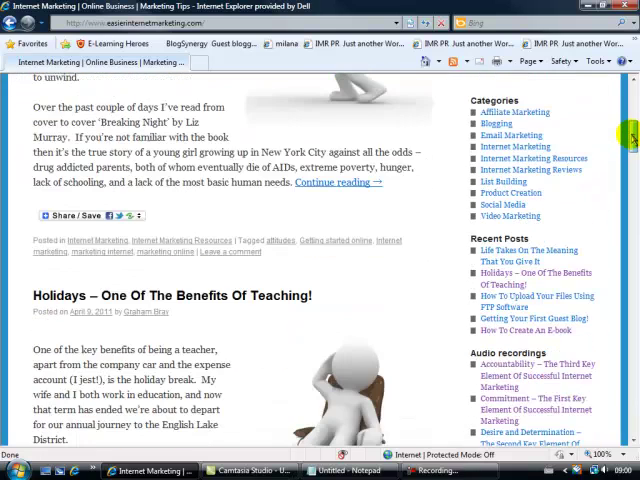
scroll("down", 3)
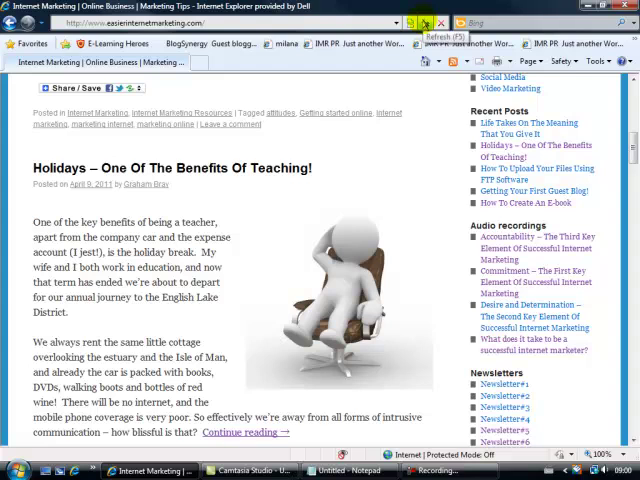
Refresh the blog and open the new timescale link to download Audio5.mp3.
left_click(425, 23)
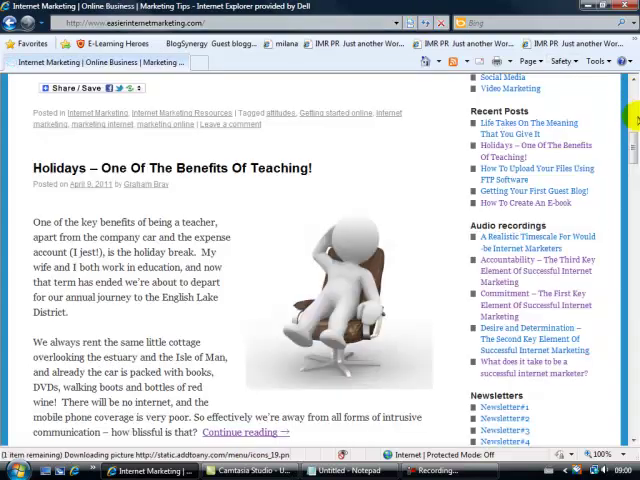
left_click(525, 242)
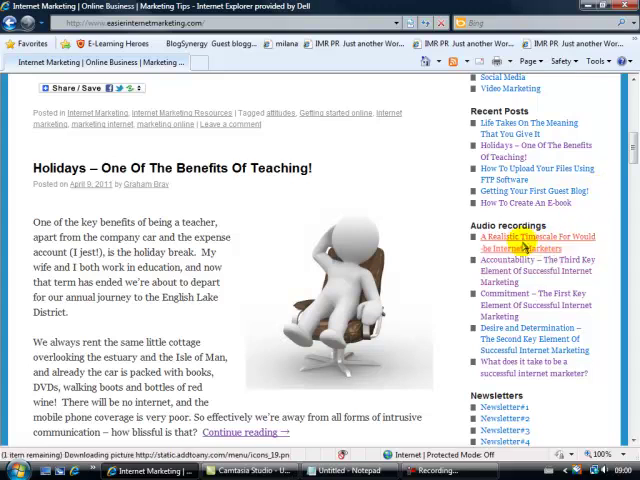
left_click(530, 242)
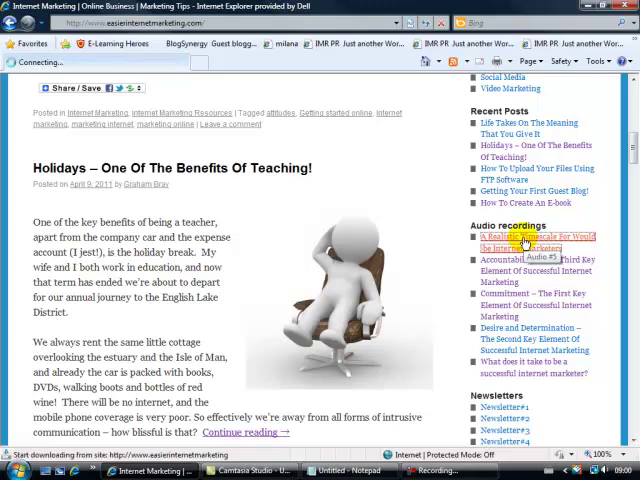
left_click(540, 241)
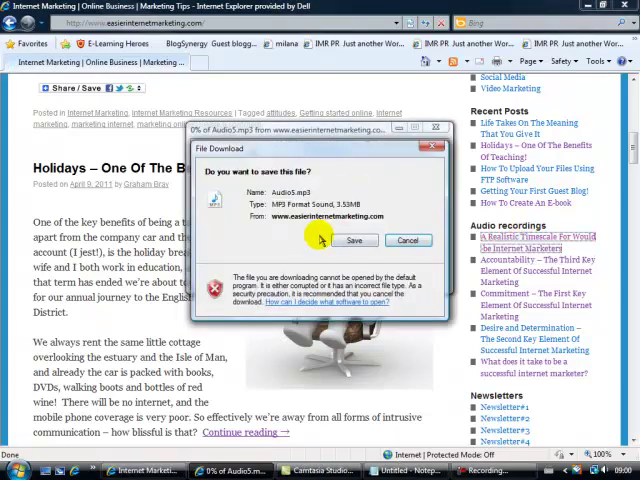